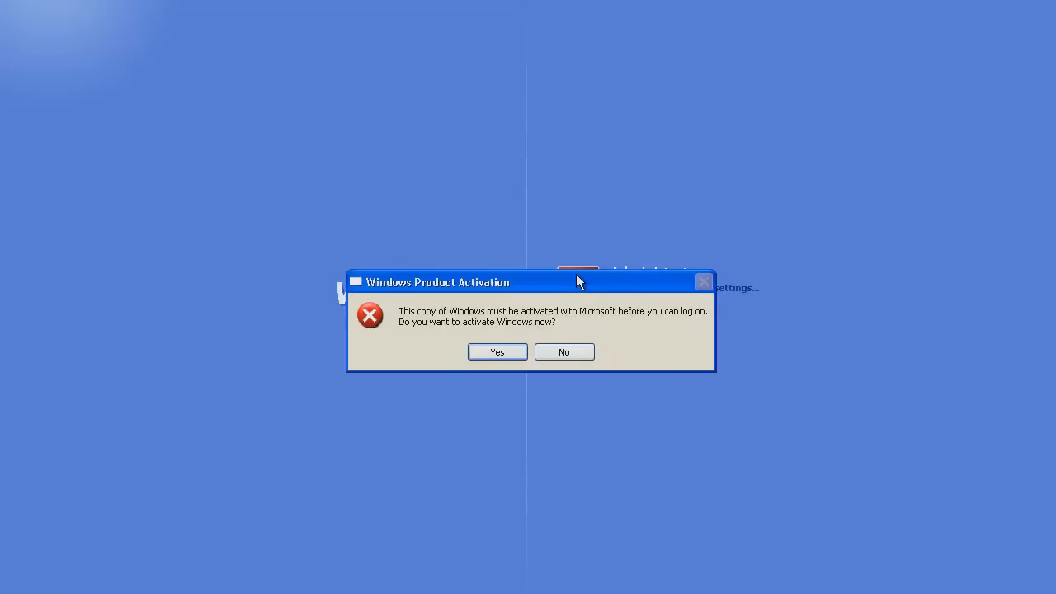
pyautogui.moveTo(557, 287)
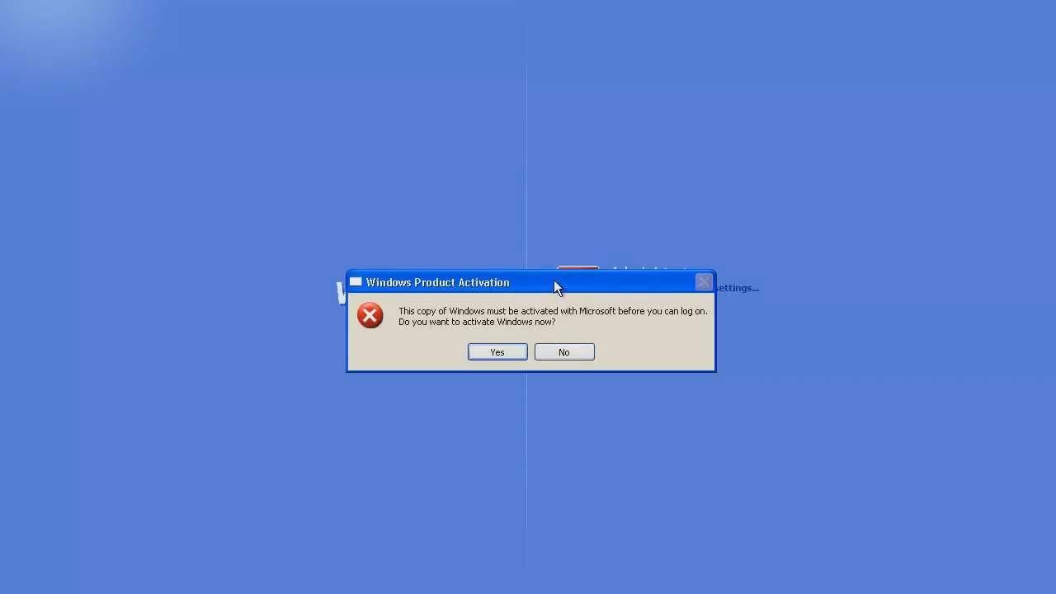
pyautogui.moveTo(503, 330)
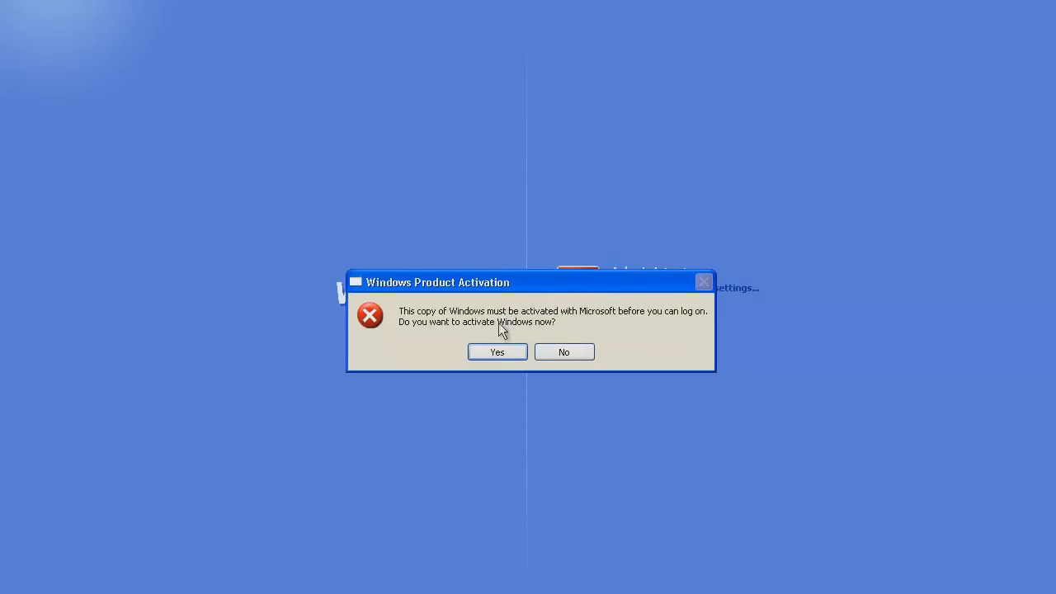
# Accept the Windows Product Activation prompt to open the Activate Windows wizard
pyautogui.click(497, 351)
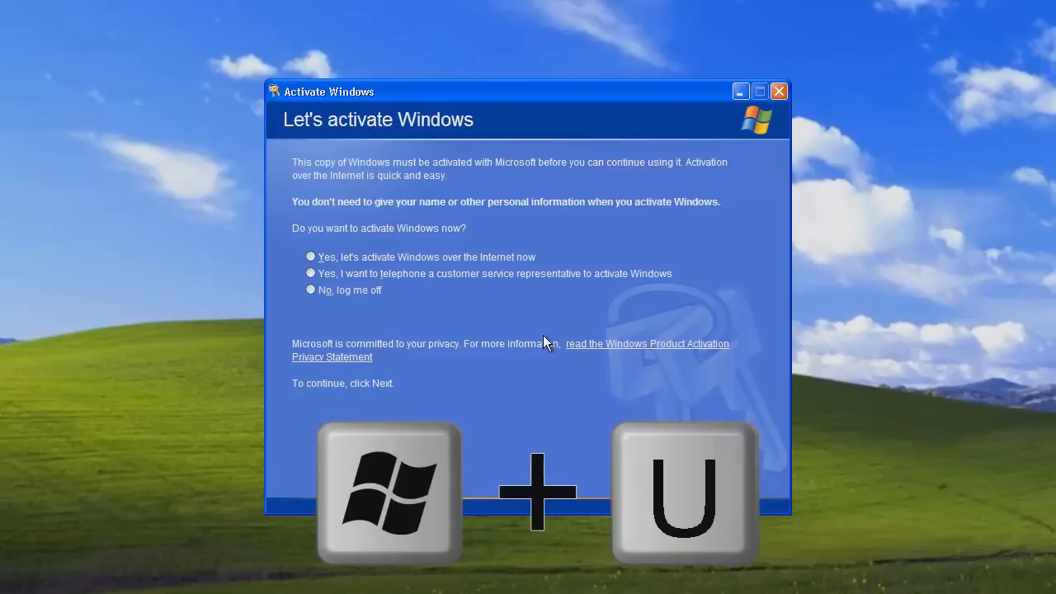
# Launch Narrator with Win+U over the activation wizard
pyautogui.press('Win+U')
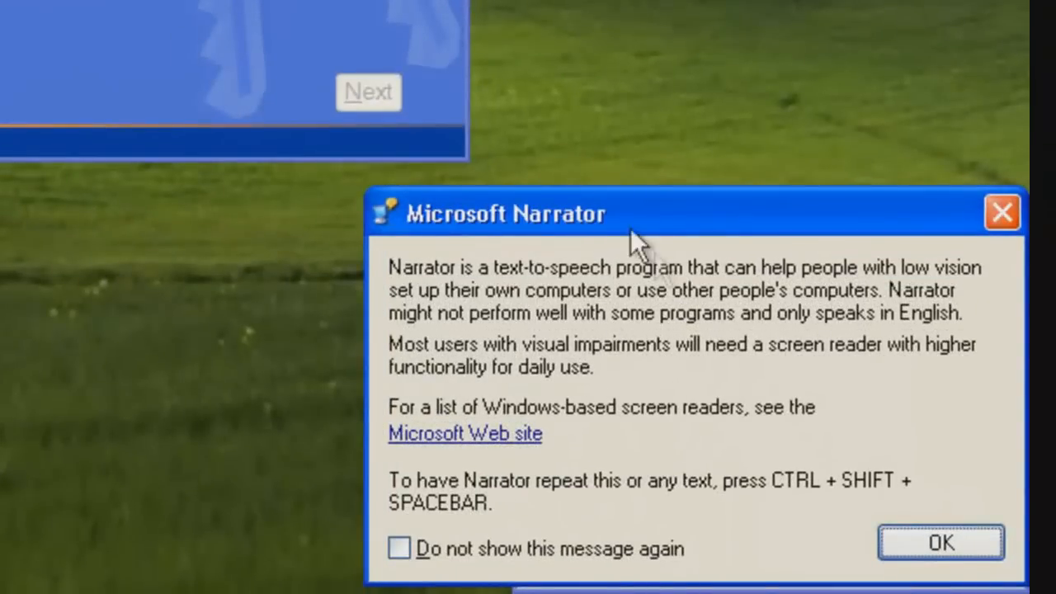
pyautogui.moveTo(507, 400)
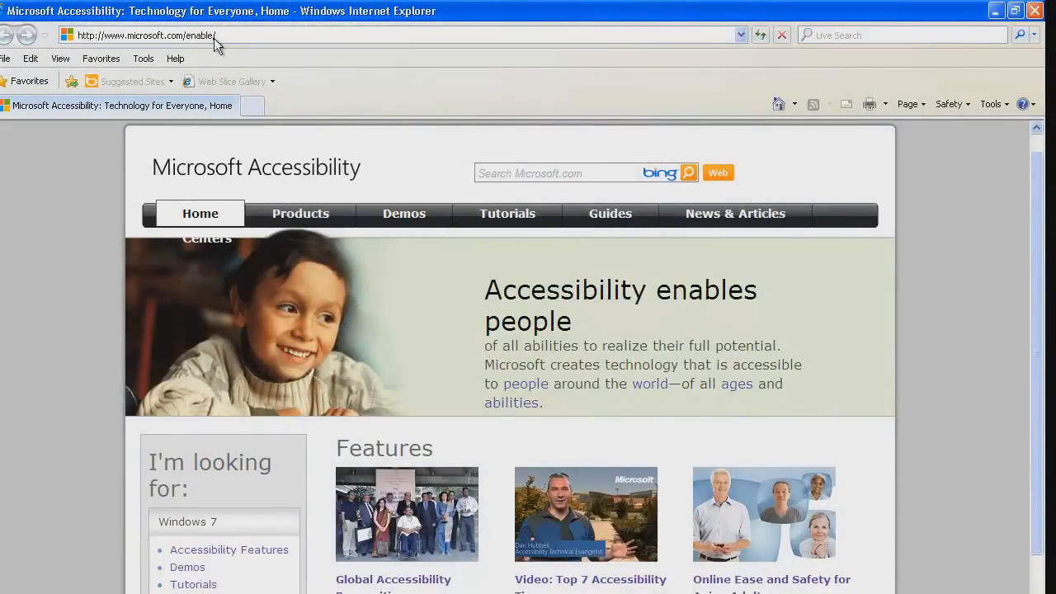
# Enter 'c:\windows\explorer' in Internet Explorer's address bar
pyautogui.write('c')
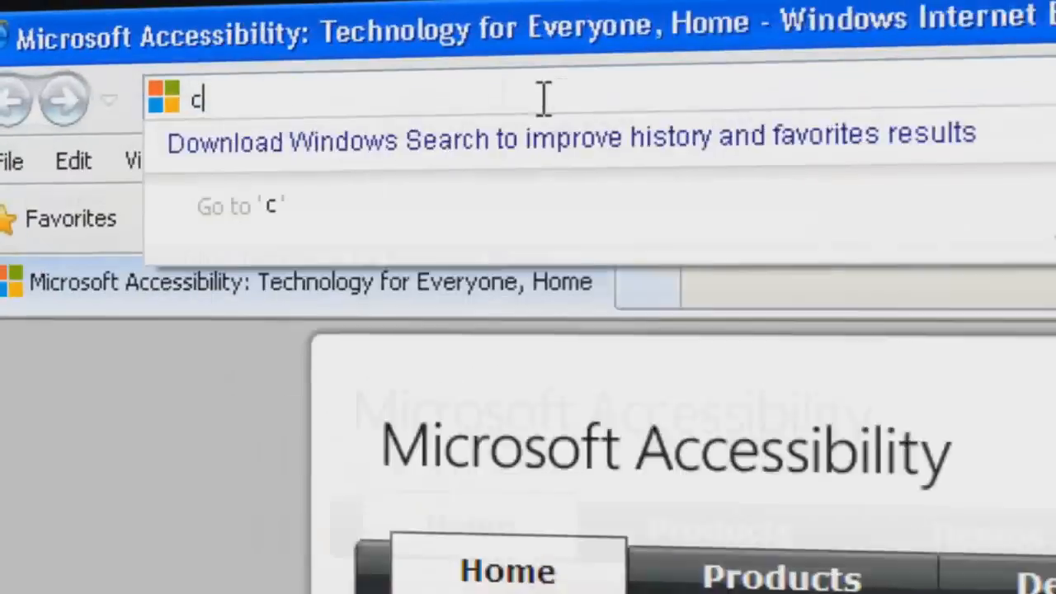
pyautogui.write(':')
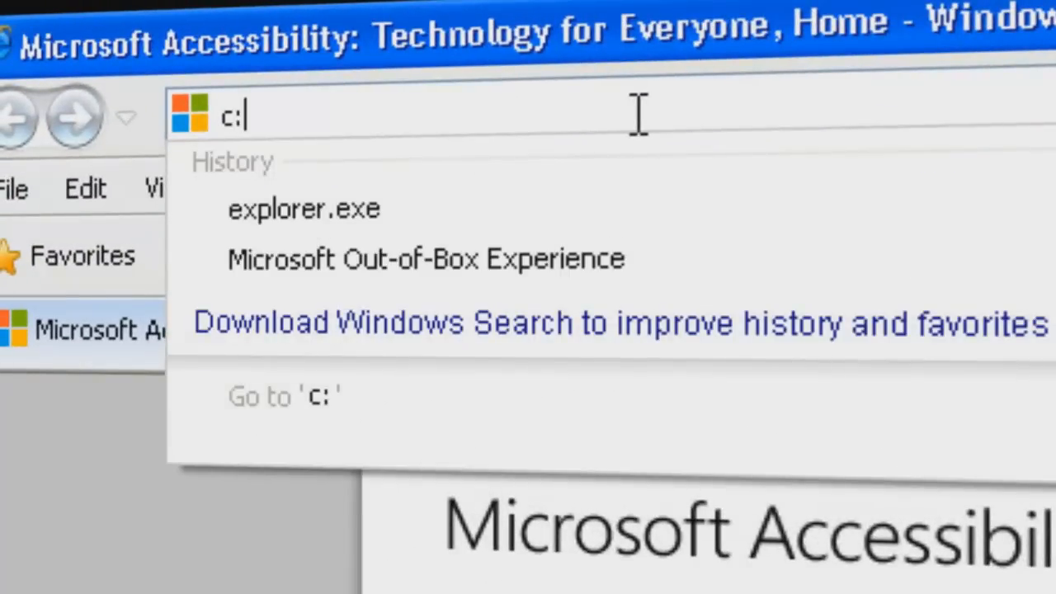
pyautogui.write('\\')
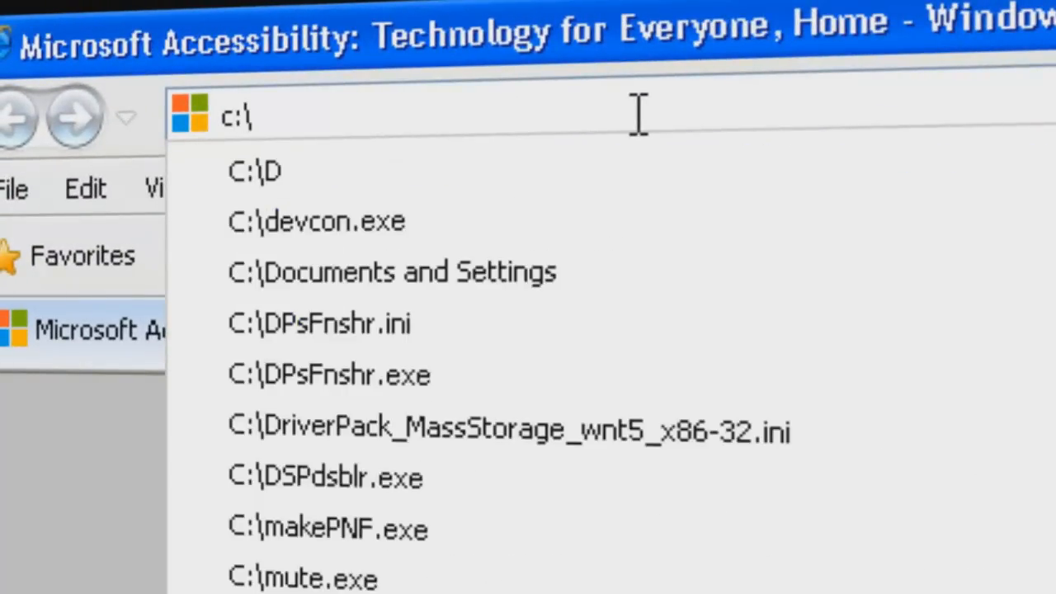
pyautogui.write('w')
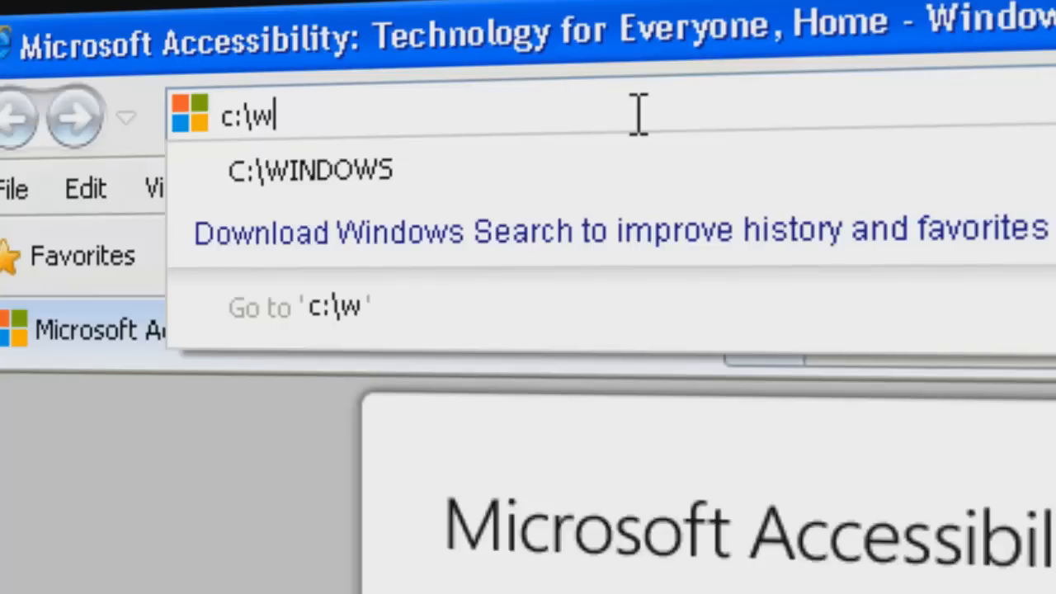
pyautogui.write('indow')
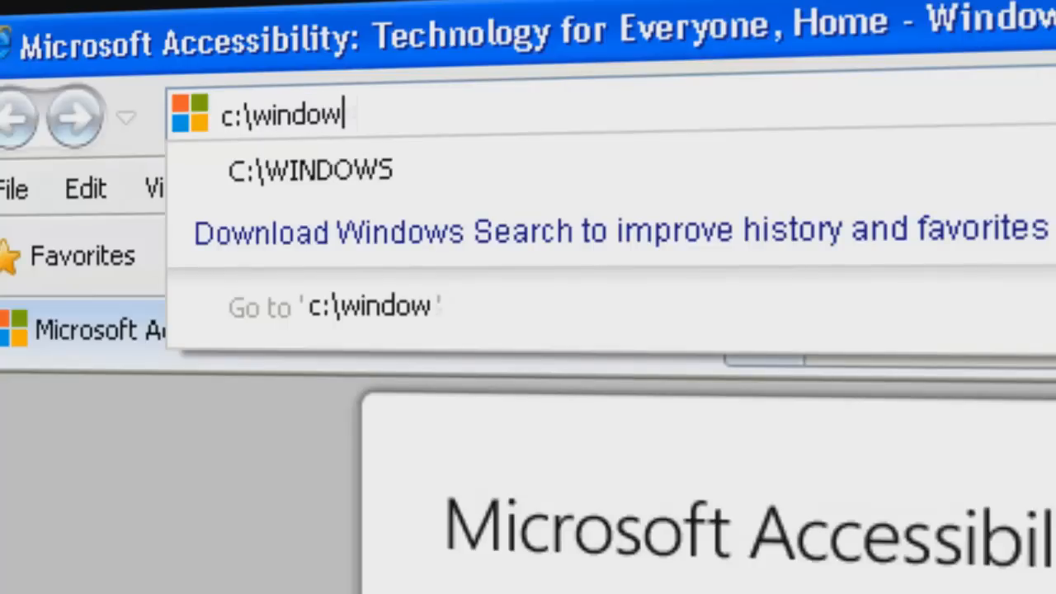
pyautogui.write('s\\')
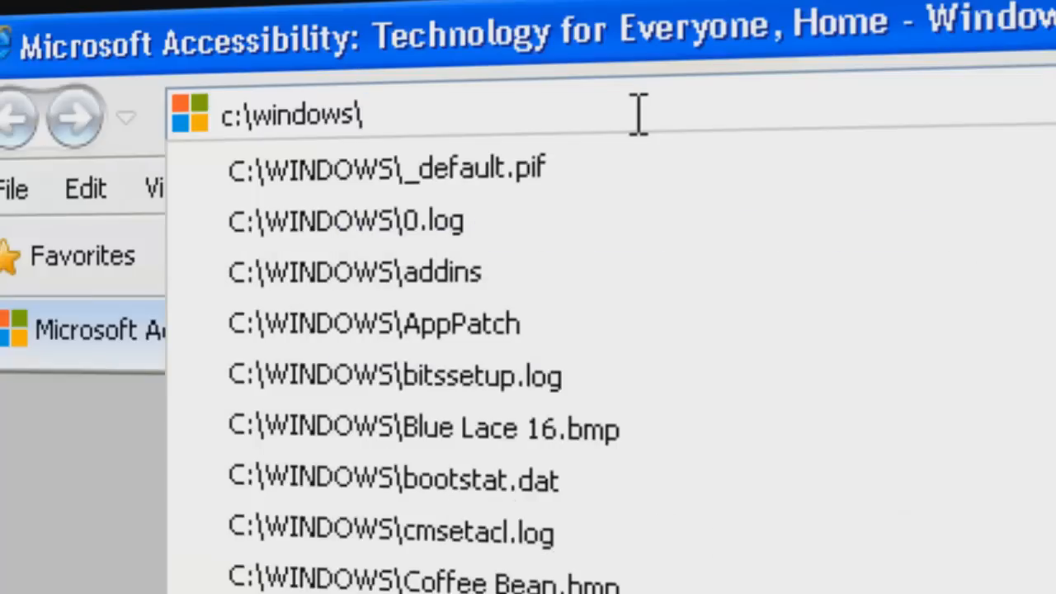
pyautogui.write('exp')
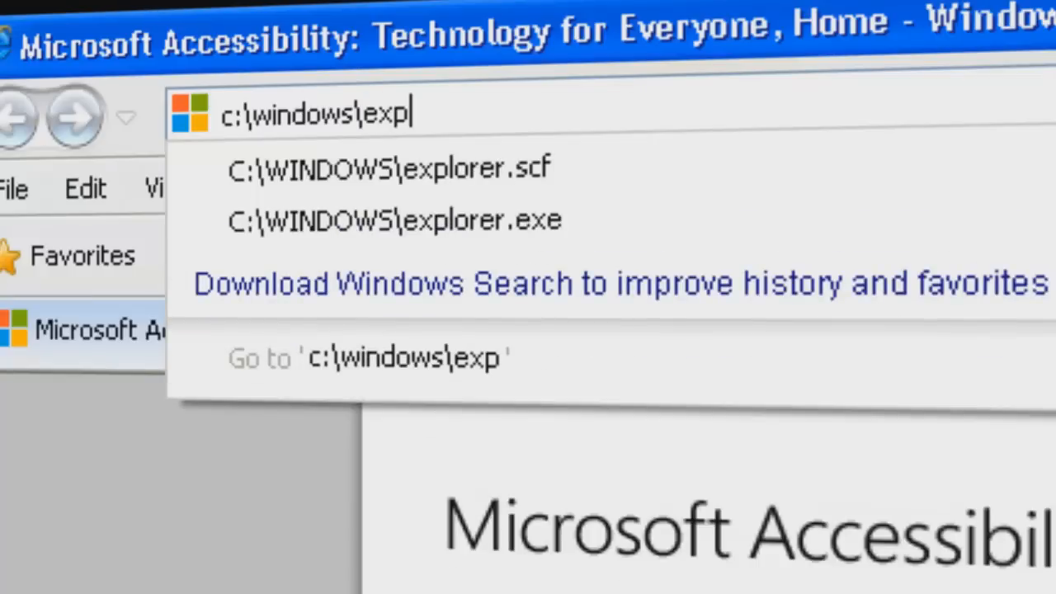
pyautogui.write('lorer')
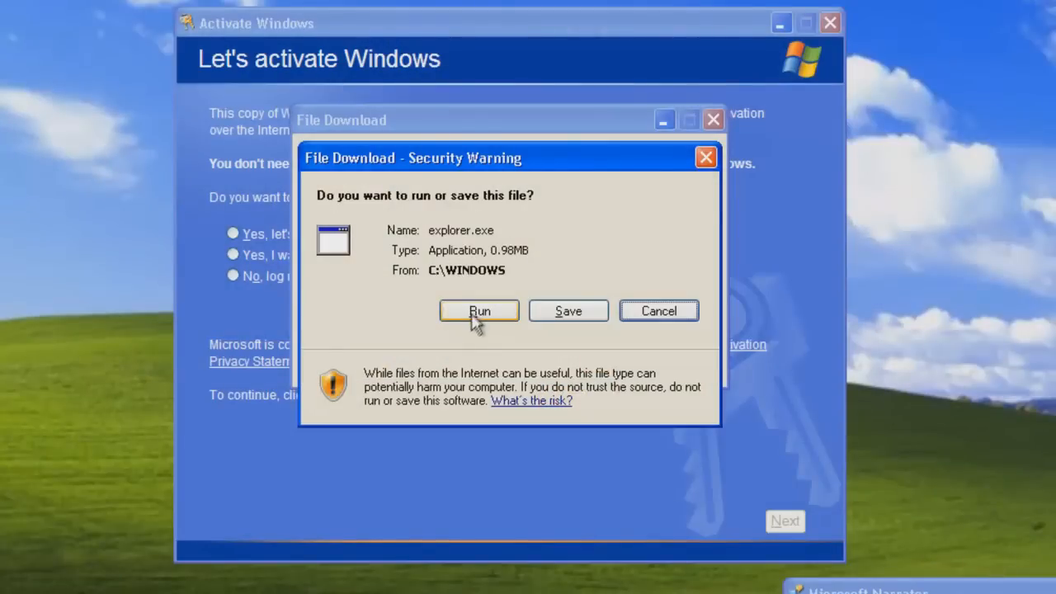
# Run explorer.exe through the File Download and unverified-publisher security warnings
pyautogui.click(479, 311)
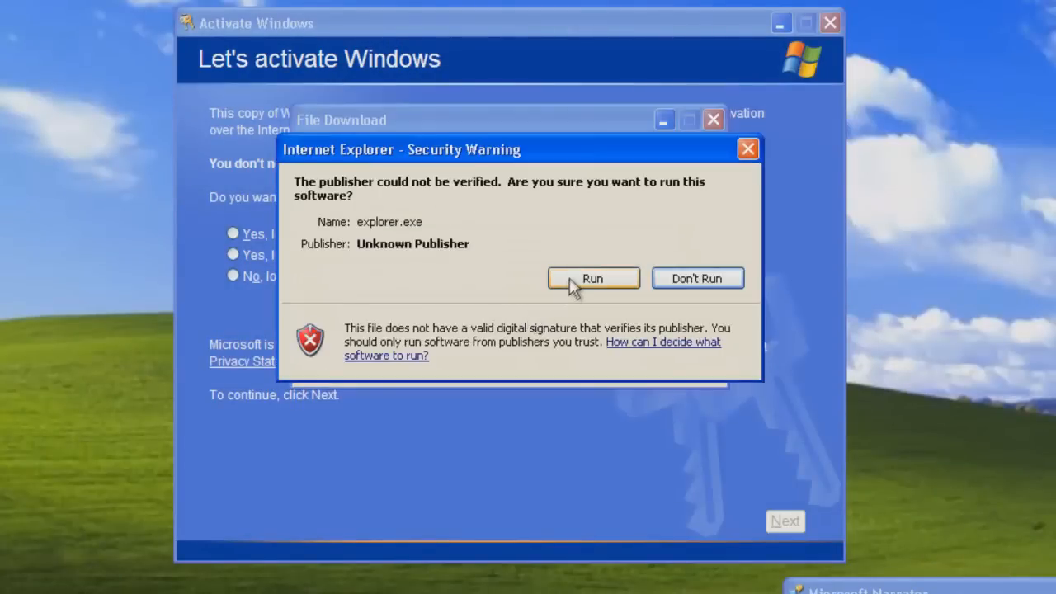
pyautogui.click(592, 278)
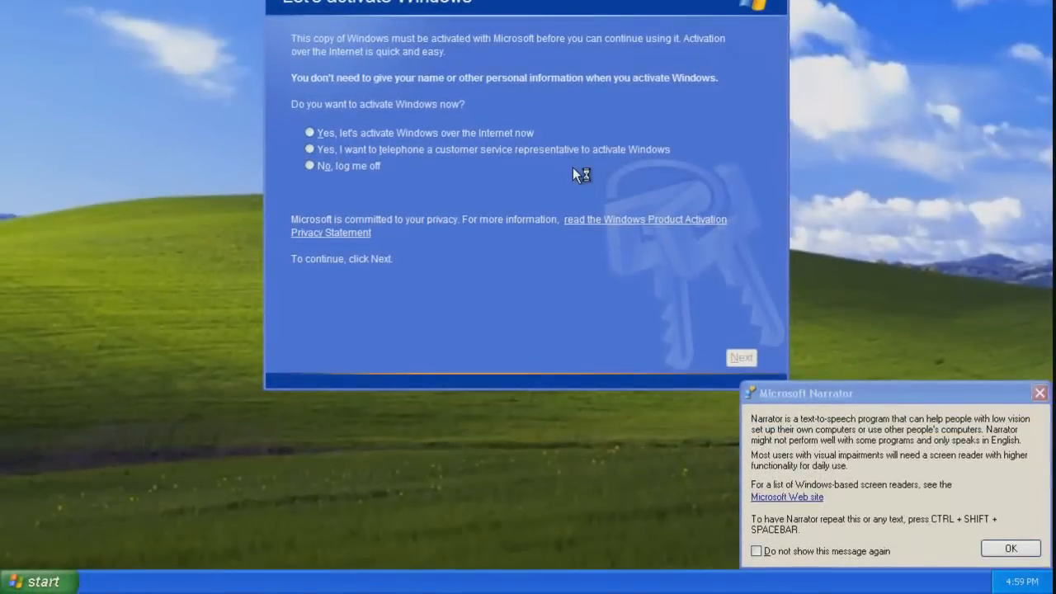